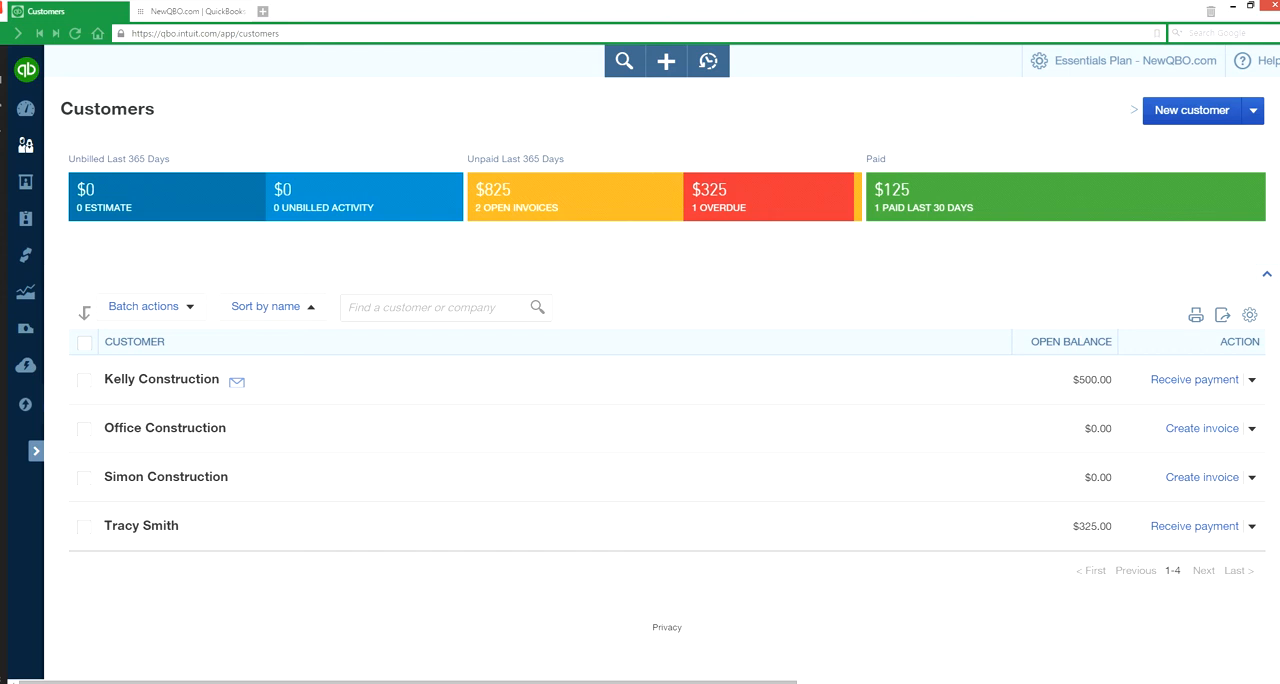
pyautogui.moveTo(591, 64)
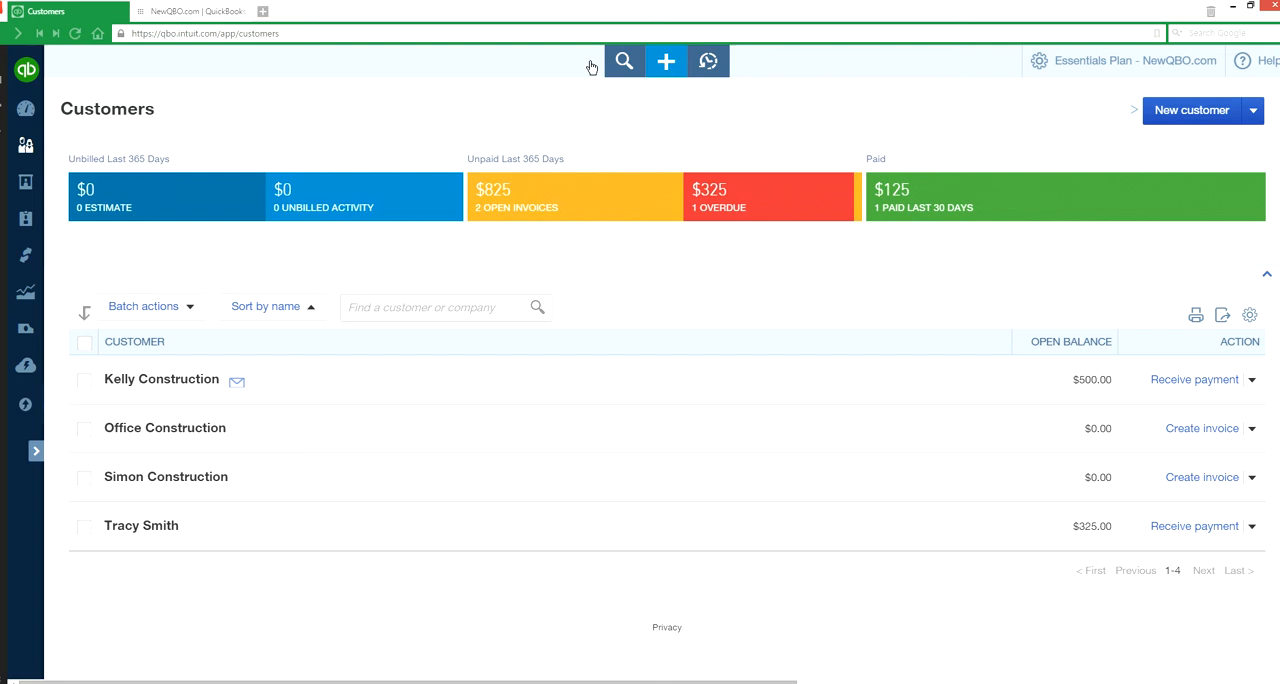
pyautogui.moveTo(323, 150)
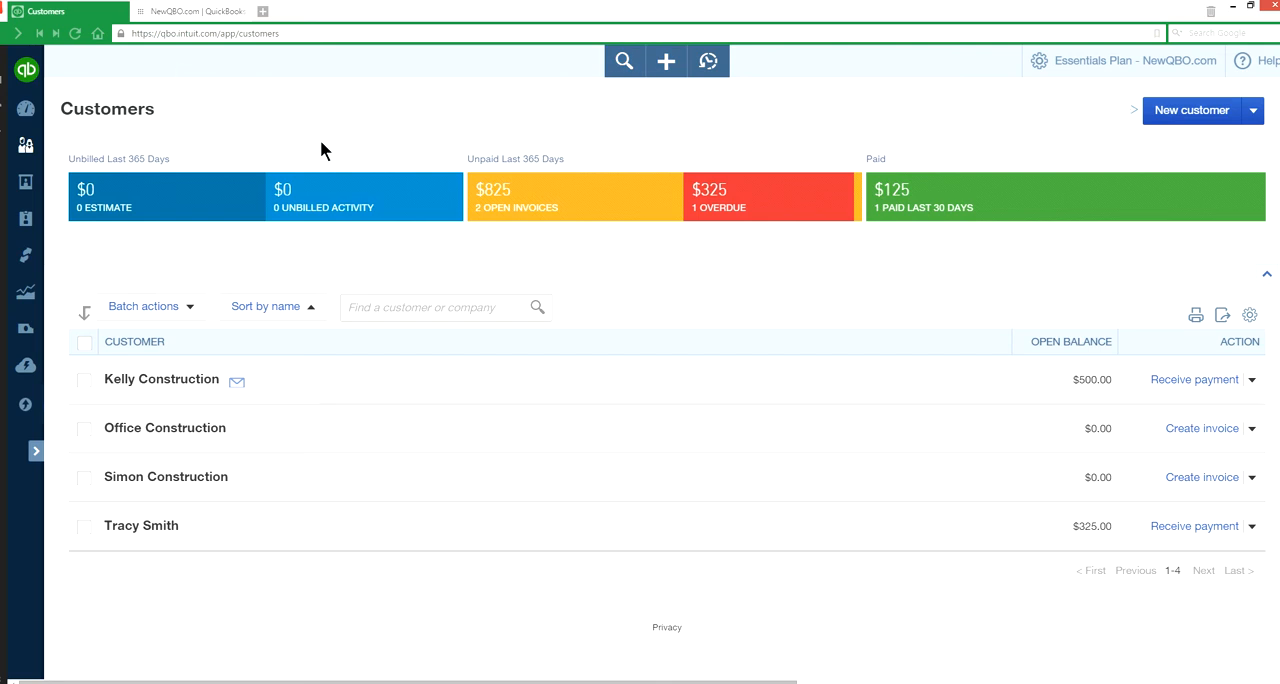
pyautogui.moveTo(244, 380)
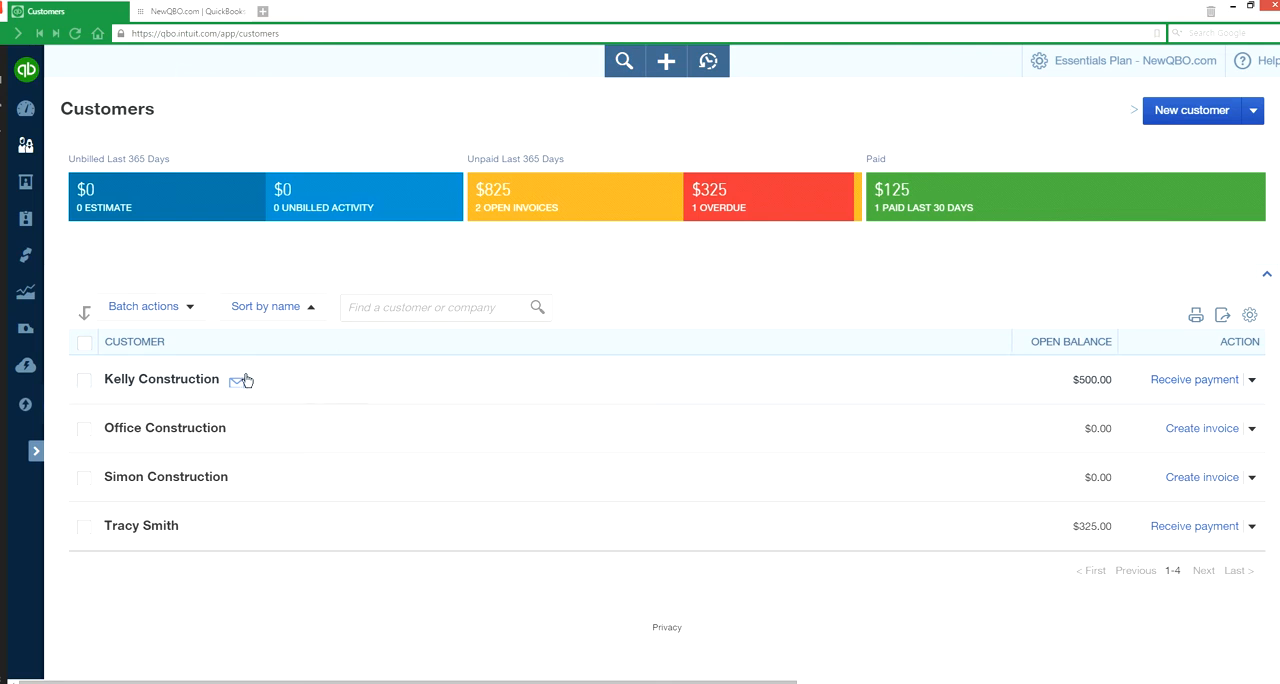
pyautogui.moveTo(1195, 379)
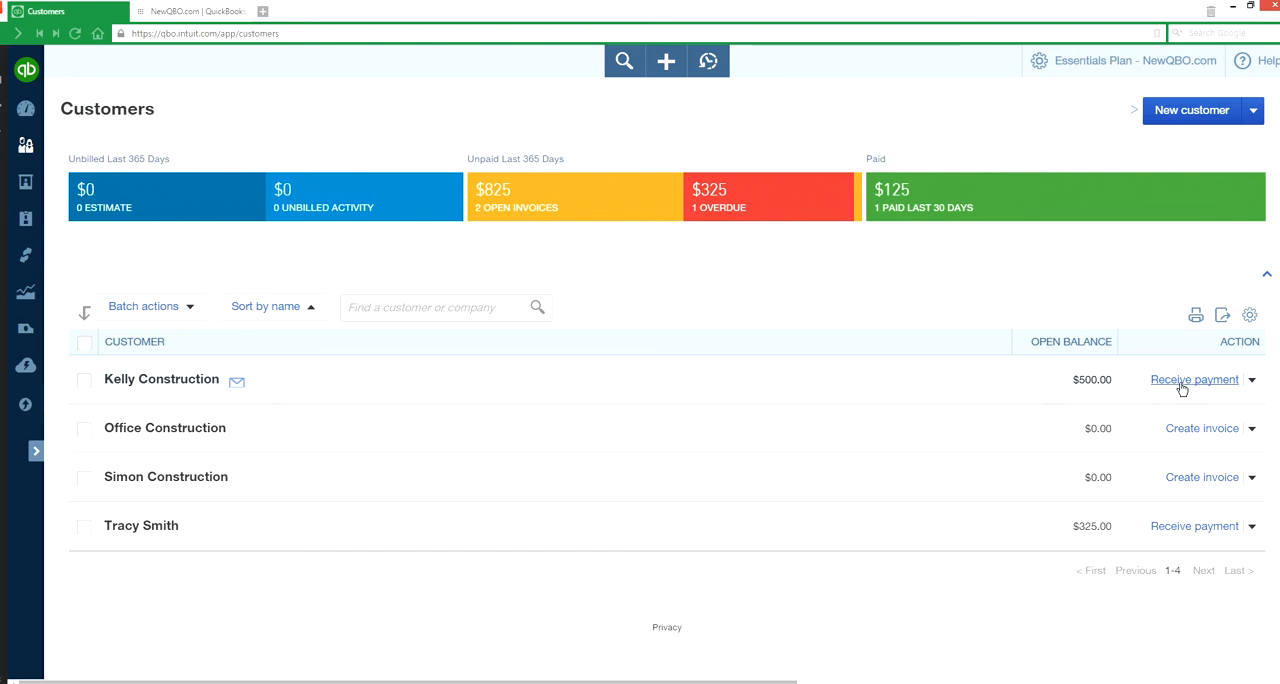
pyautogui.moveTo(1150, 387)
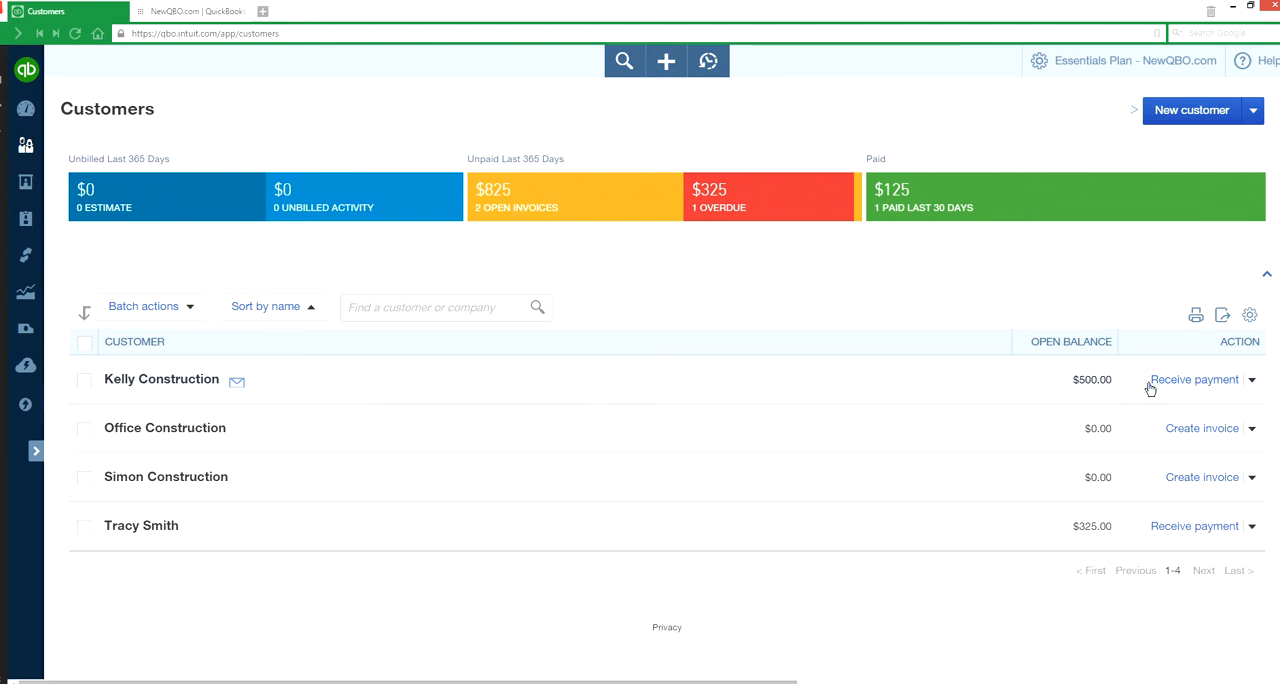
pyautogui.moveTo(1111, 382)
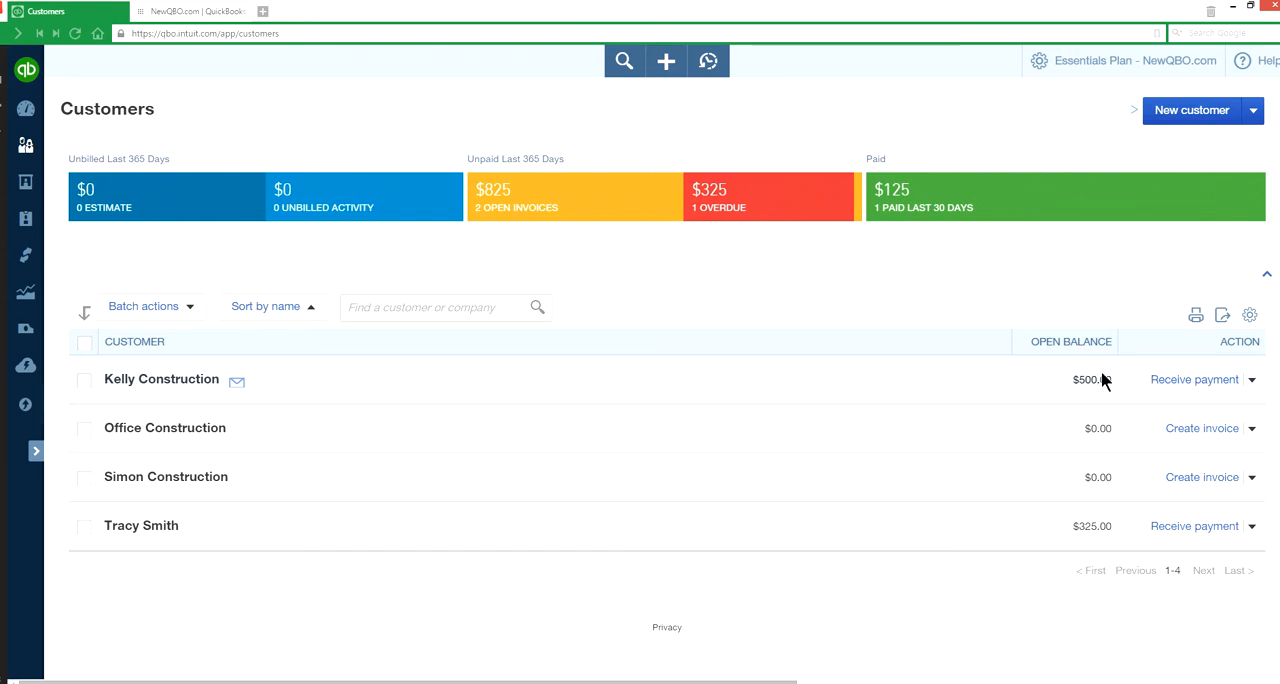
pyautogui.moveTo(1132, 399)
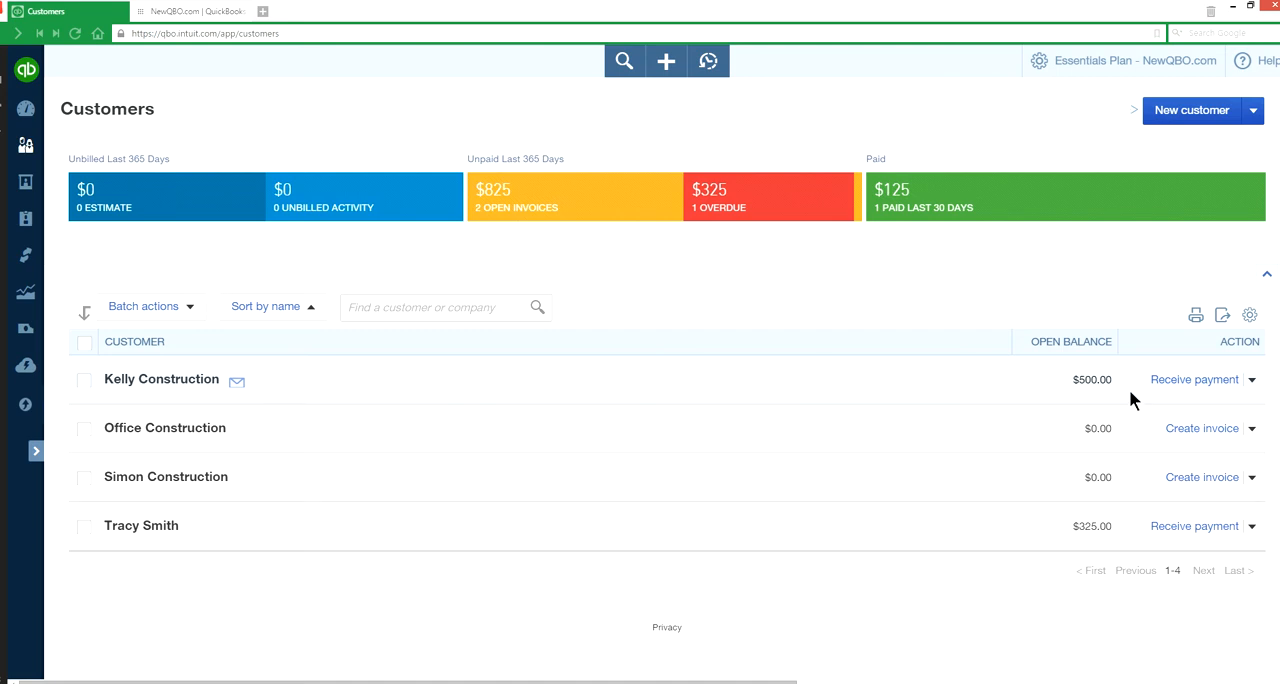
pyautogui.moveTo(1223, 386)
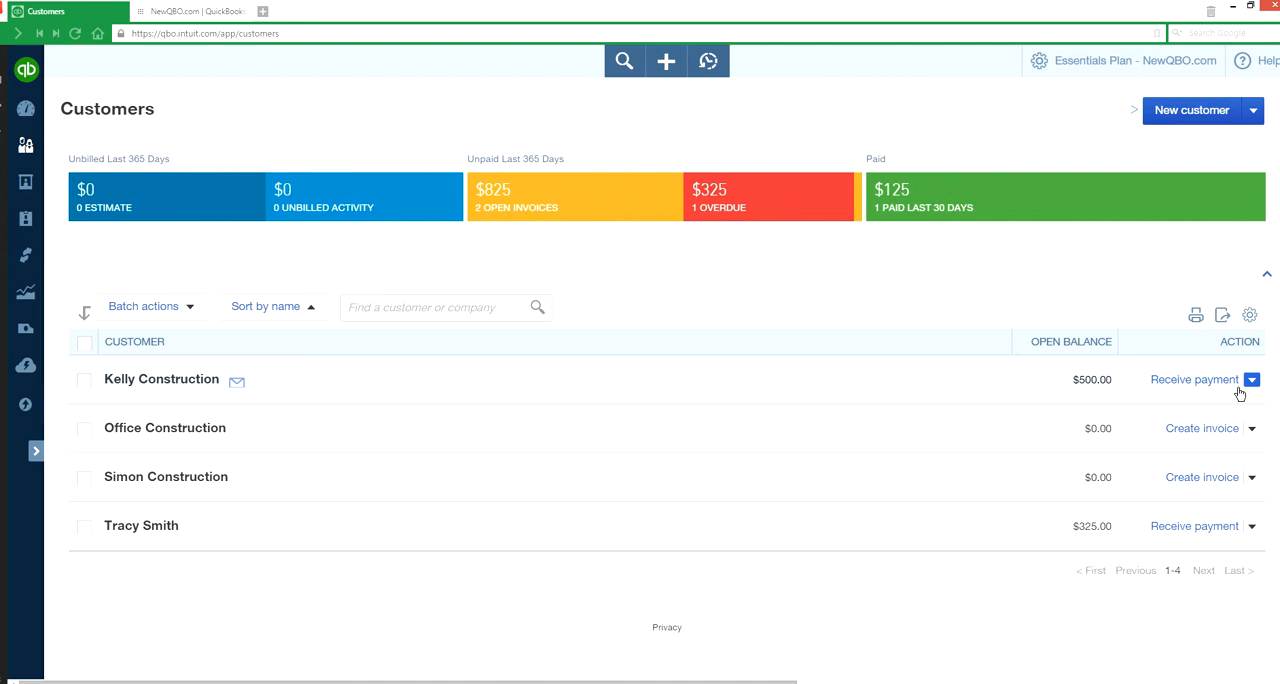
# Record Kelly Construction's $500 payment by check, reference 123, and save it.
pyautogui.click(1194, 379)
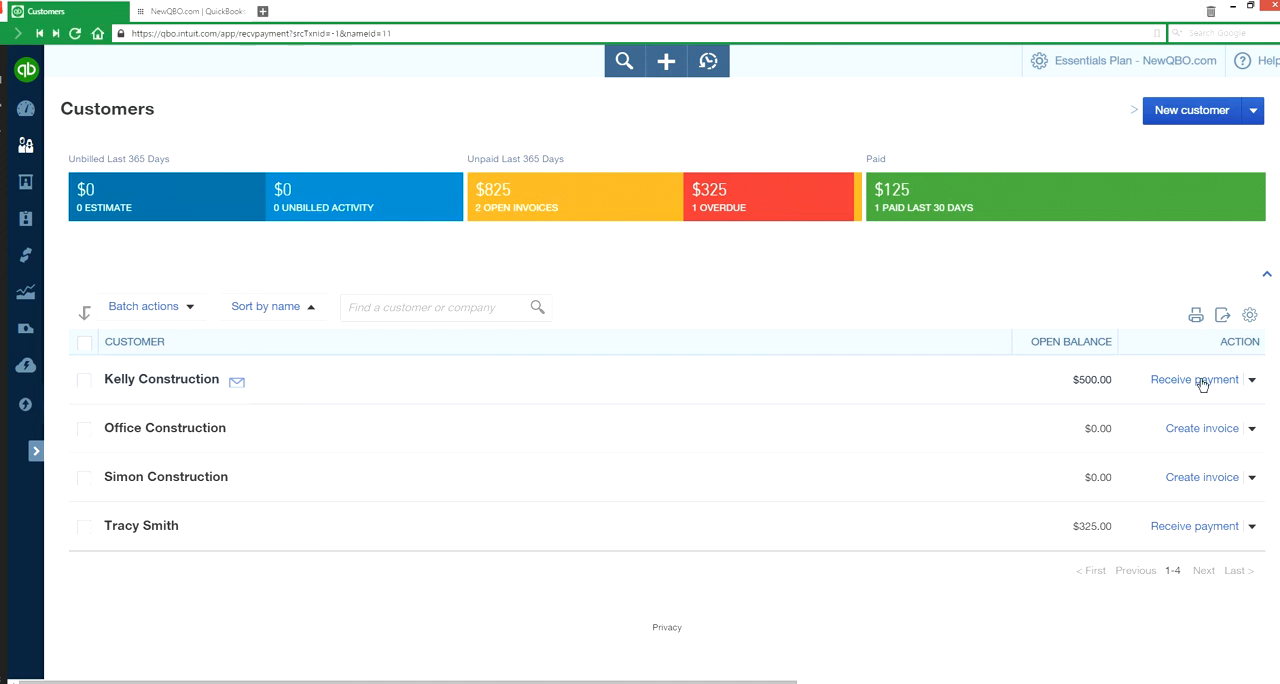
pyautogui.click(1195, 379)
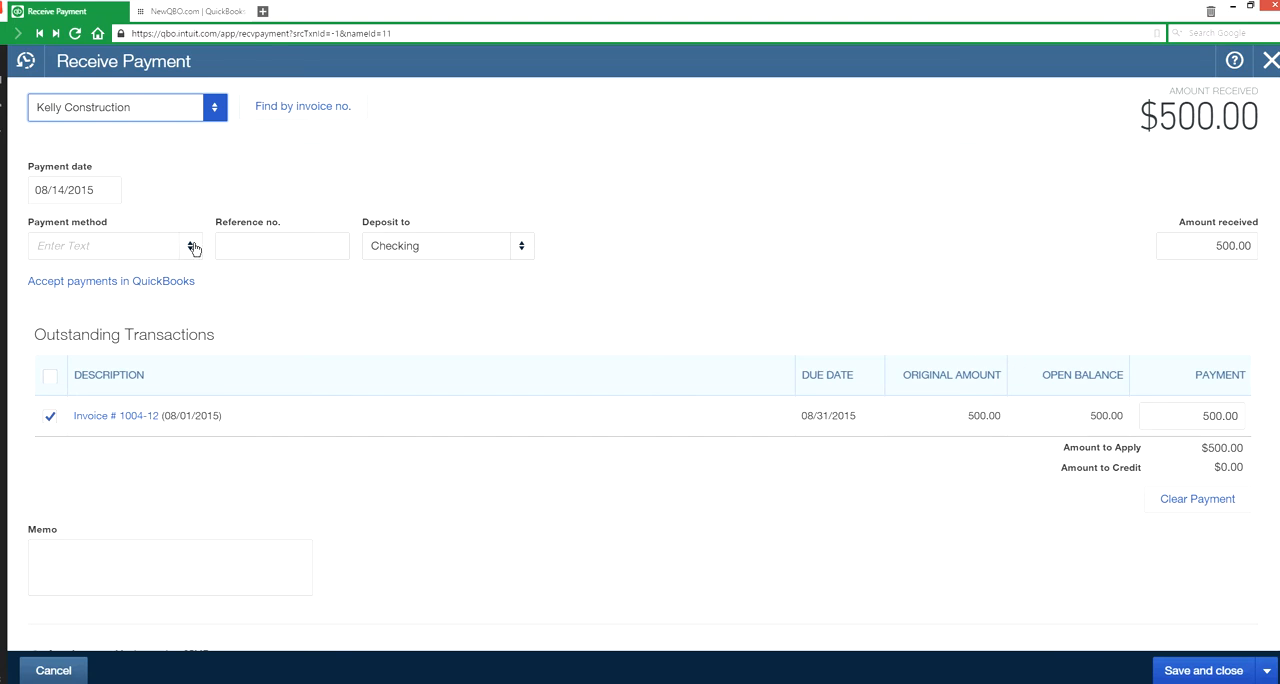
pyautogui.click(190, 245)
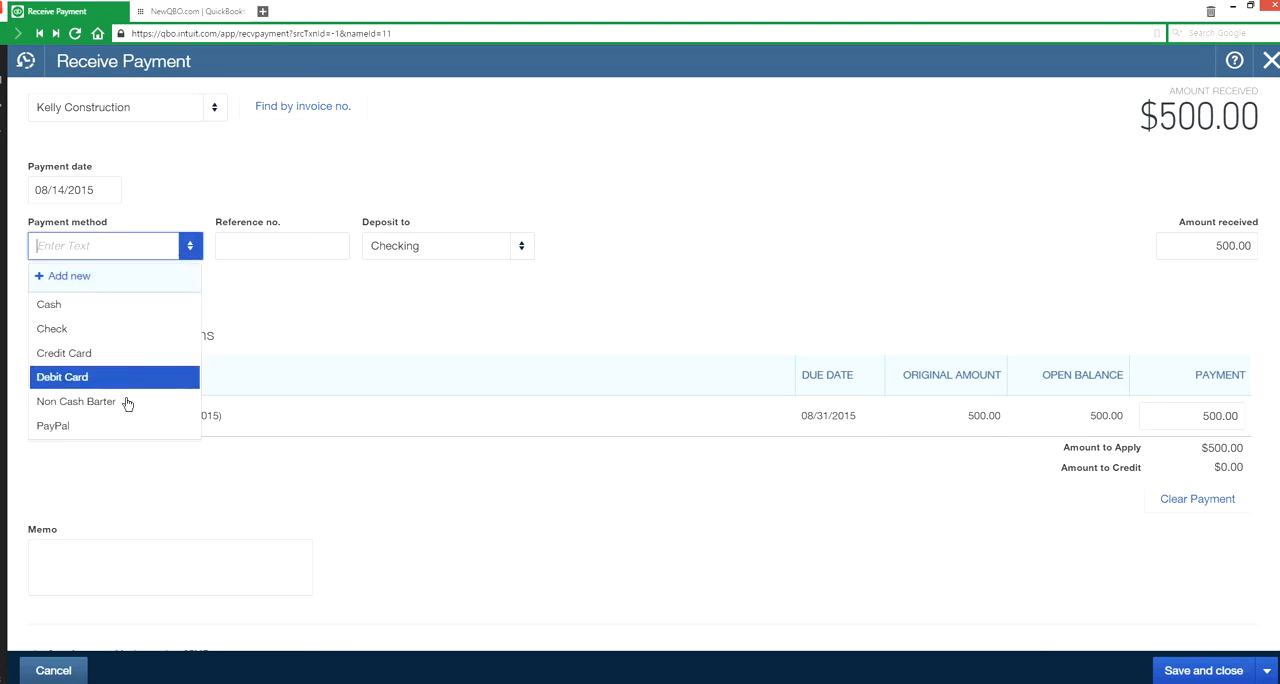
pyautogui.click(51, 328)
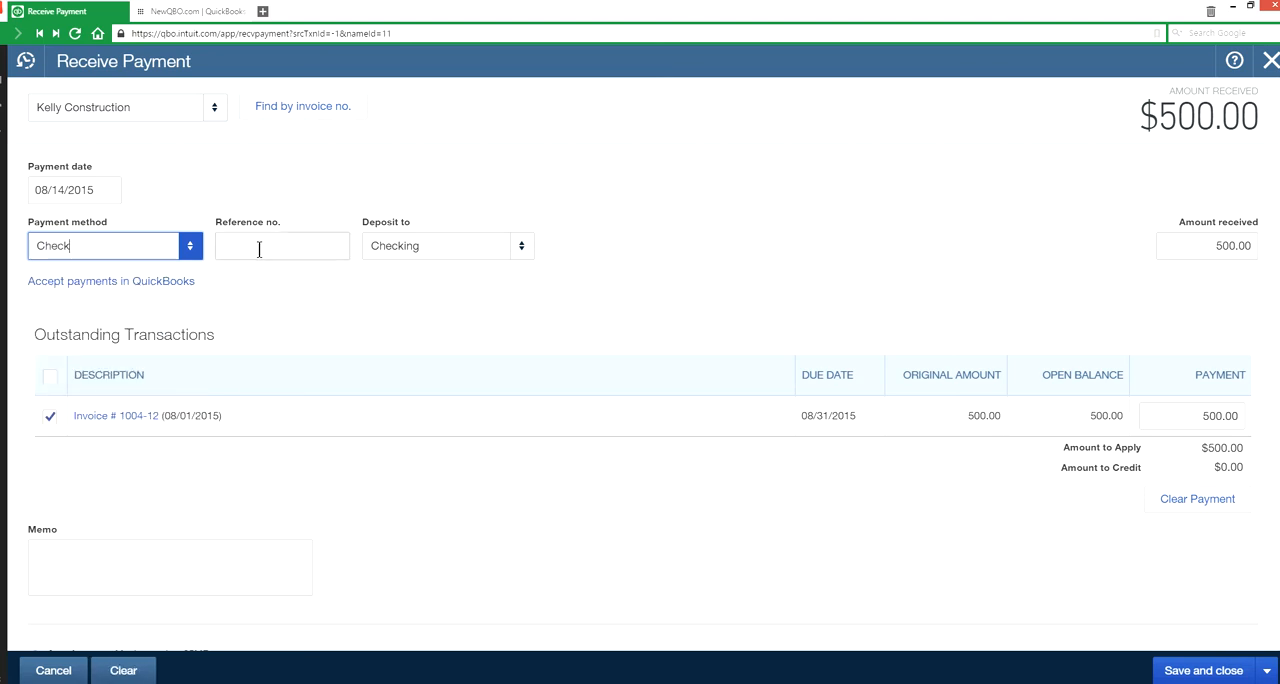
pyautogui.click(282, 245)
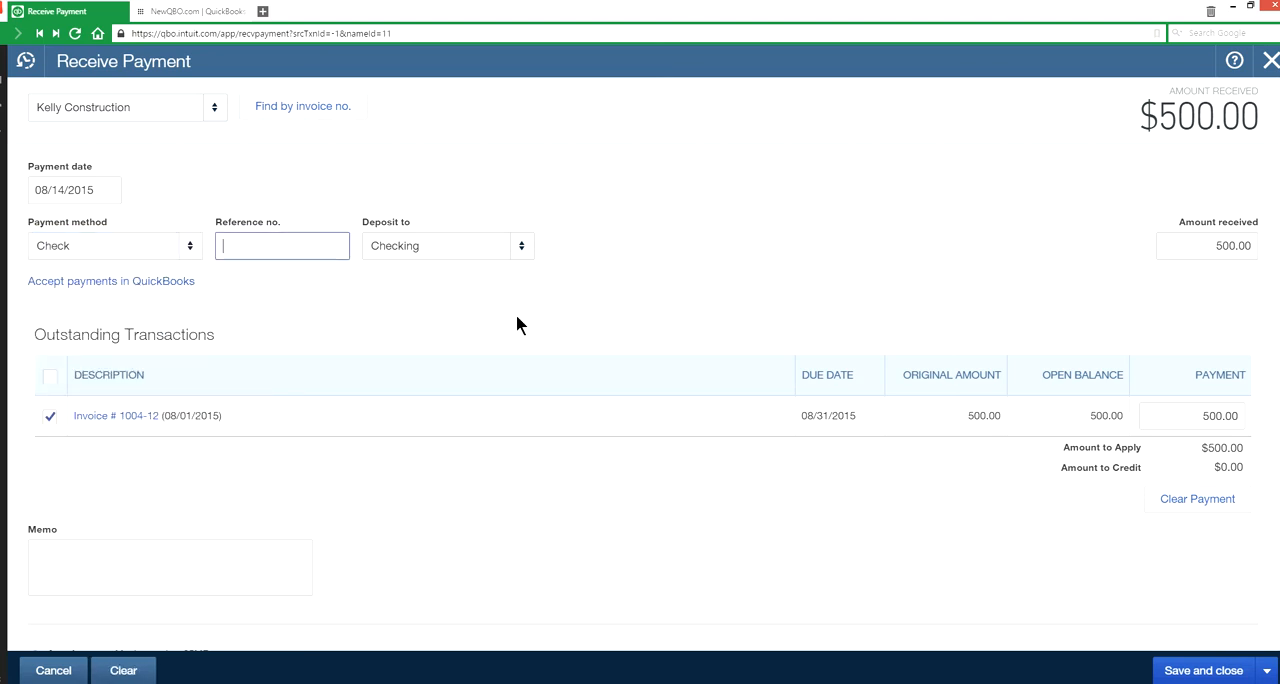
pyautogui.write('123')
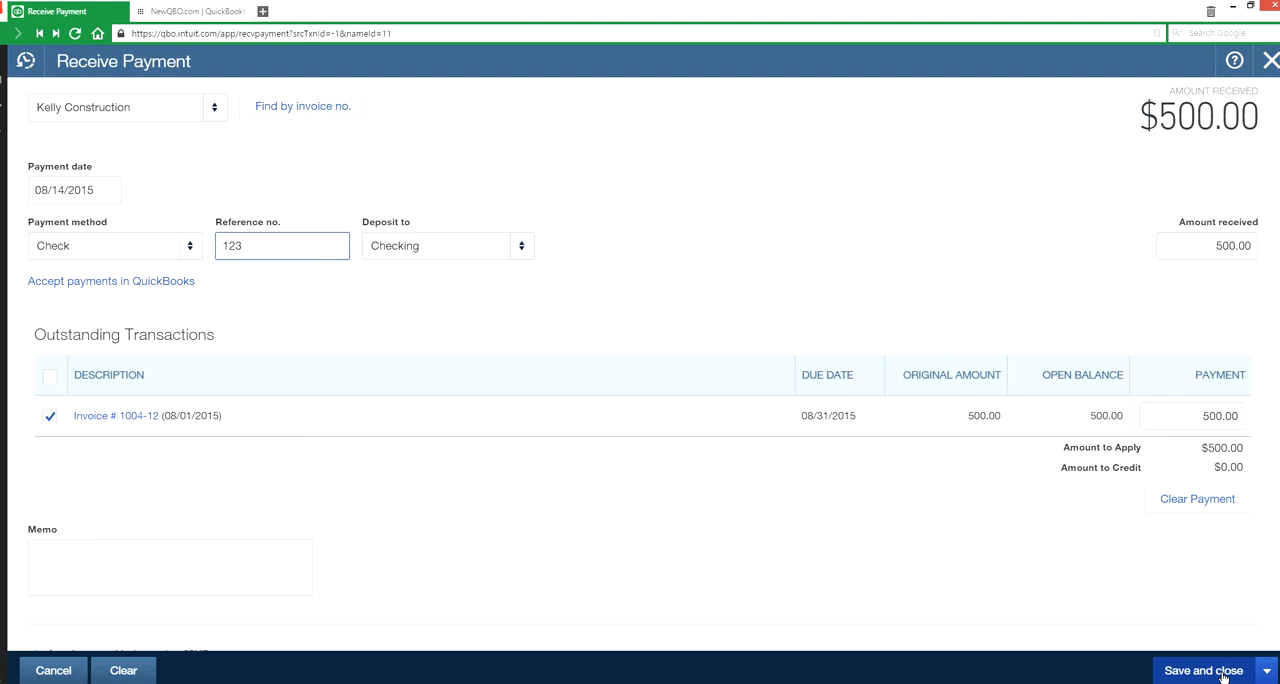
pyautogui.click(1203, 669)
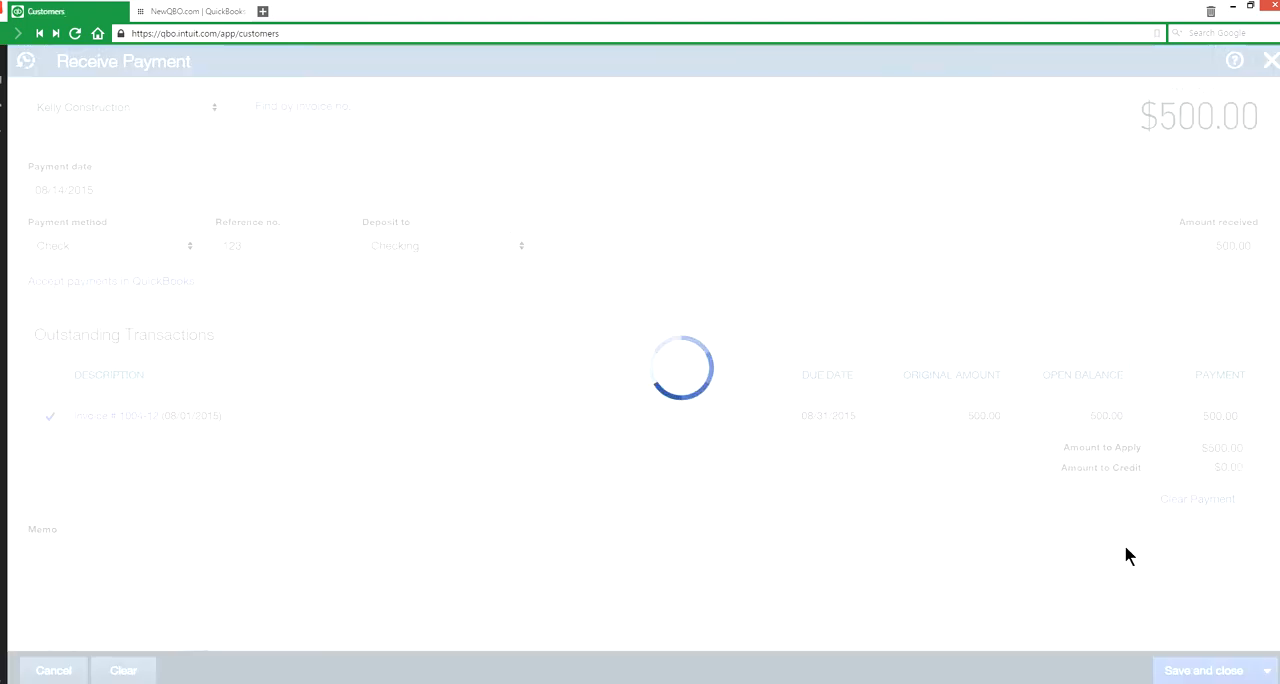
# Finish saving so the Customers list shows Kelly Construction at a $0.00 balance.
pyautogui.click(1212, 667)
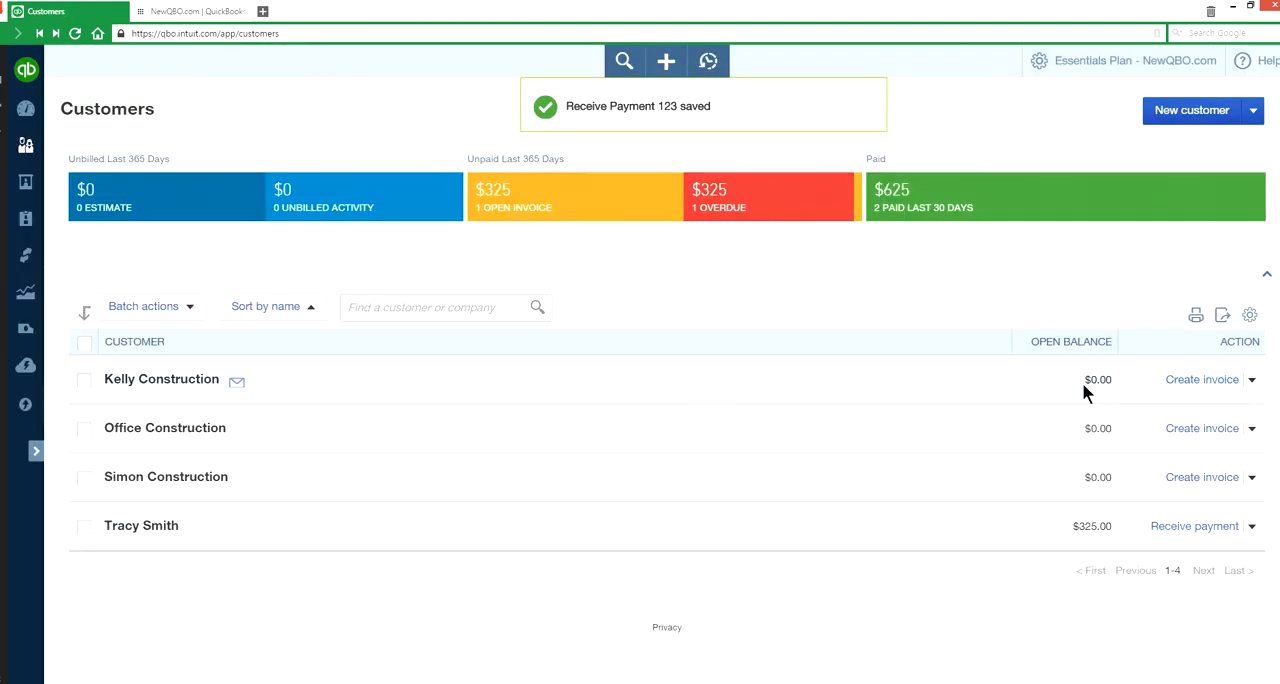
pyautogui.moveTo(1070, 365)
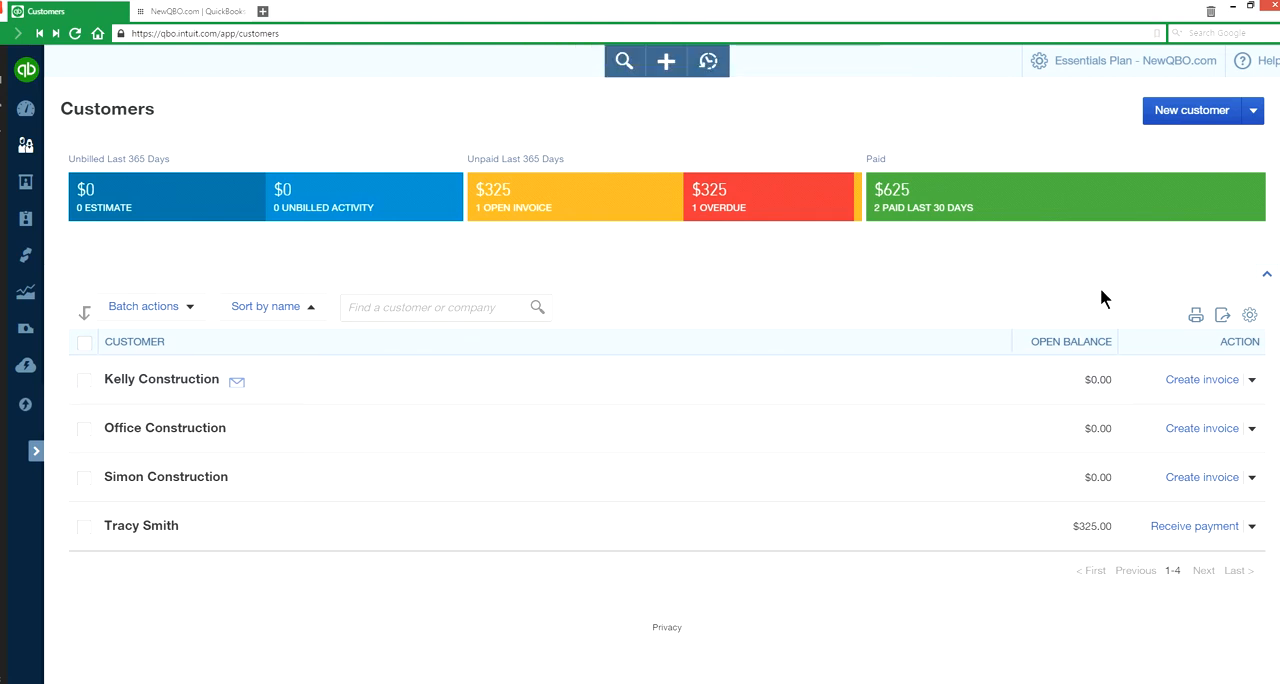
pyautogui.moveTo(1070, 371)
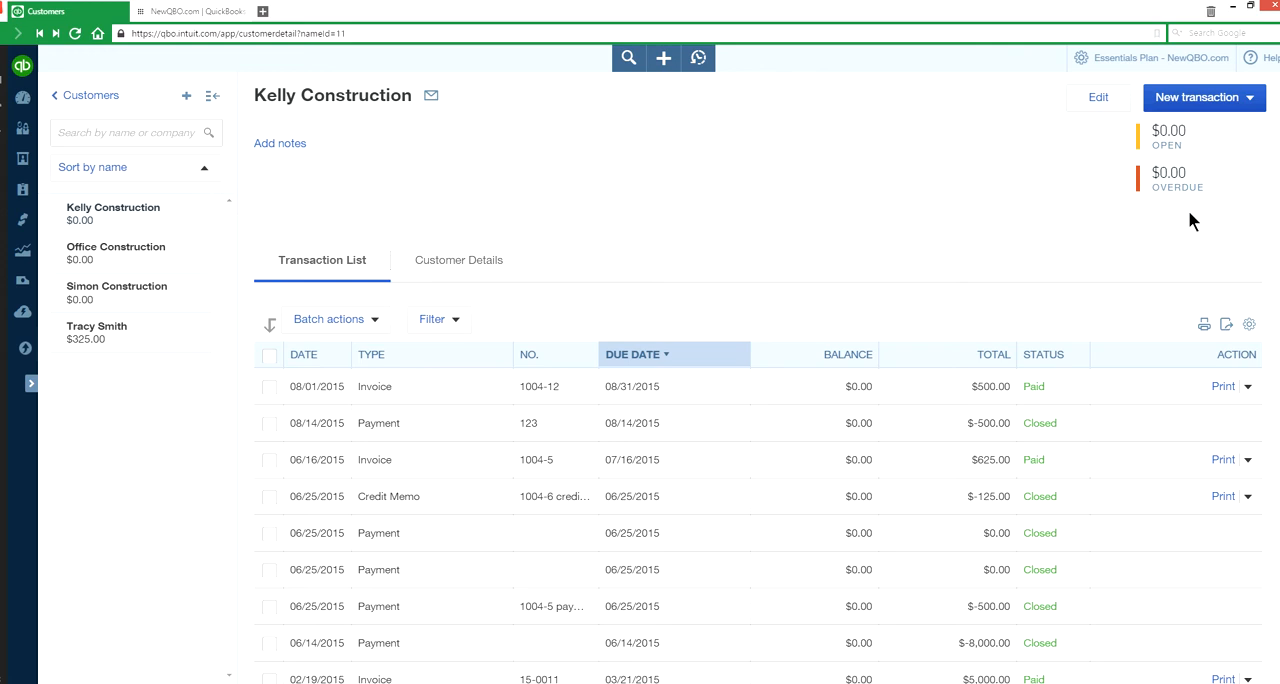
pyautogui.moveTo(1135, 311)
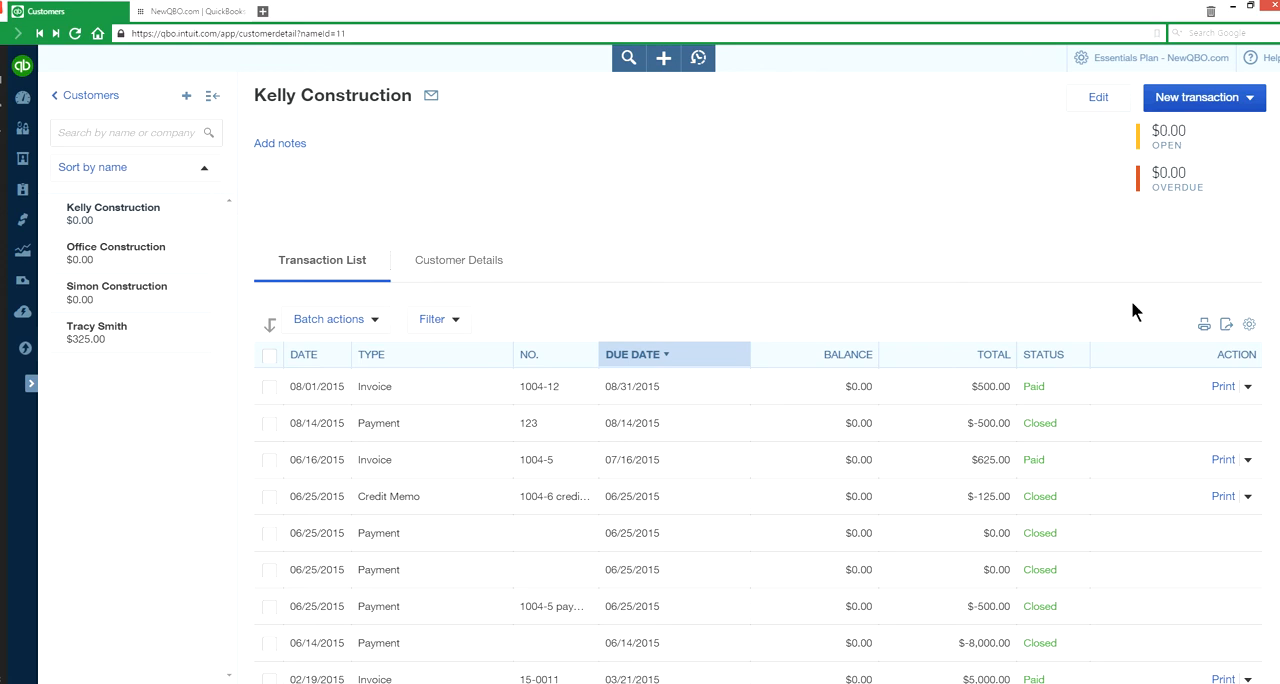
pyautogui.moveTo(1089, 401)
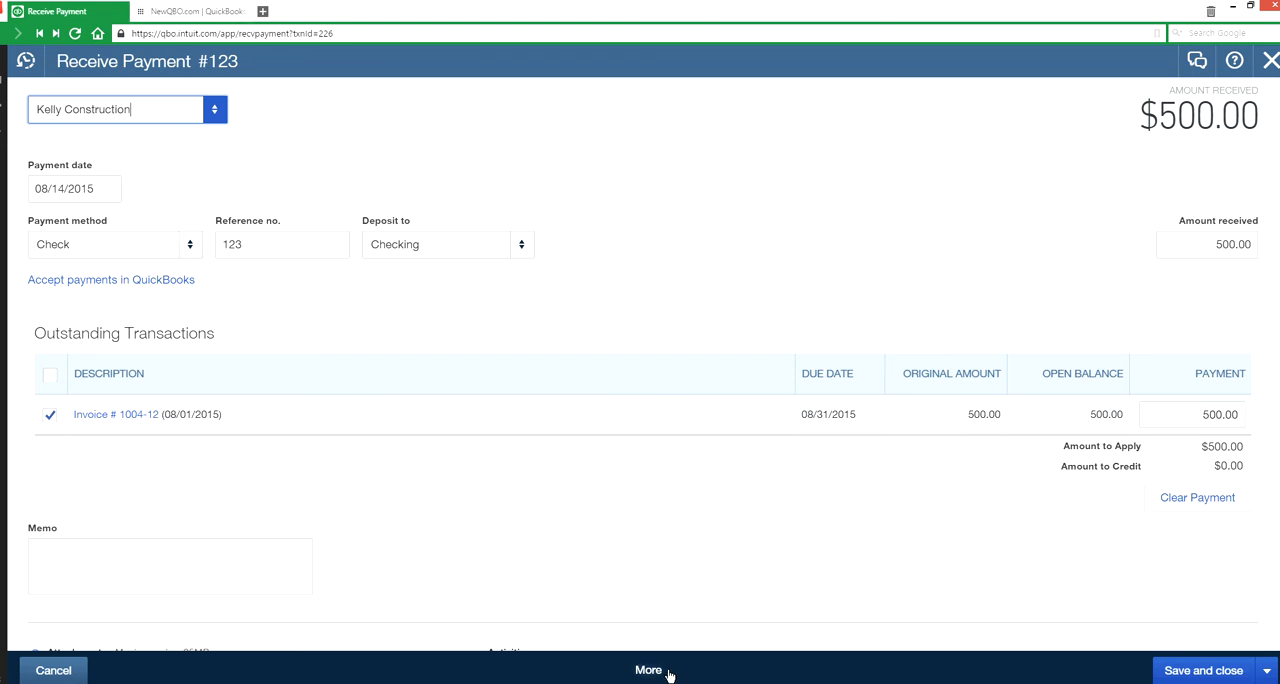
# Delete payment 123 via More and confirm, reopening invoice 1004-12 for $500.
pyautogui.click(645, 671)
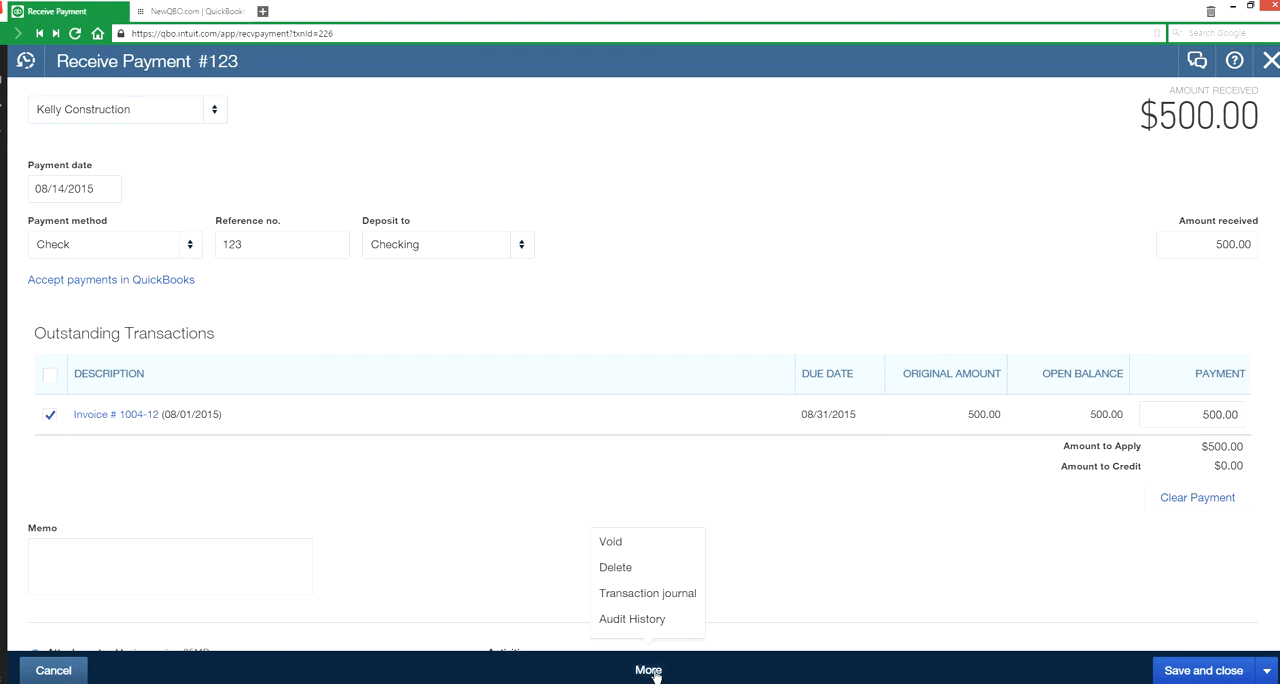
pyautogui.click(615, 567)
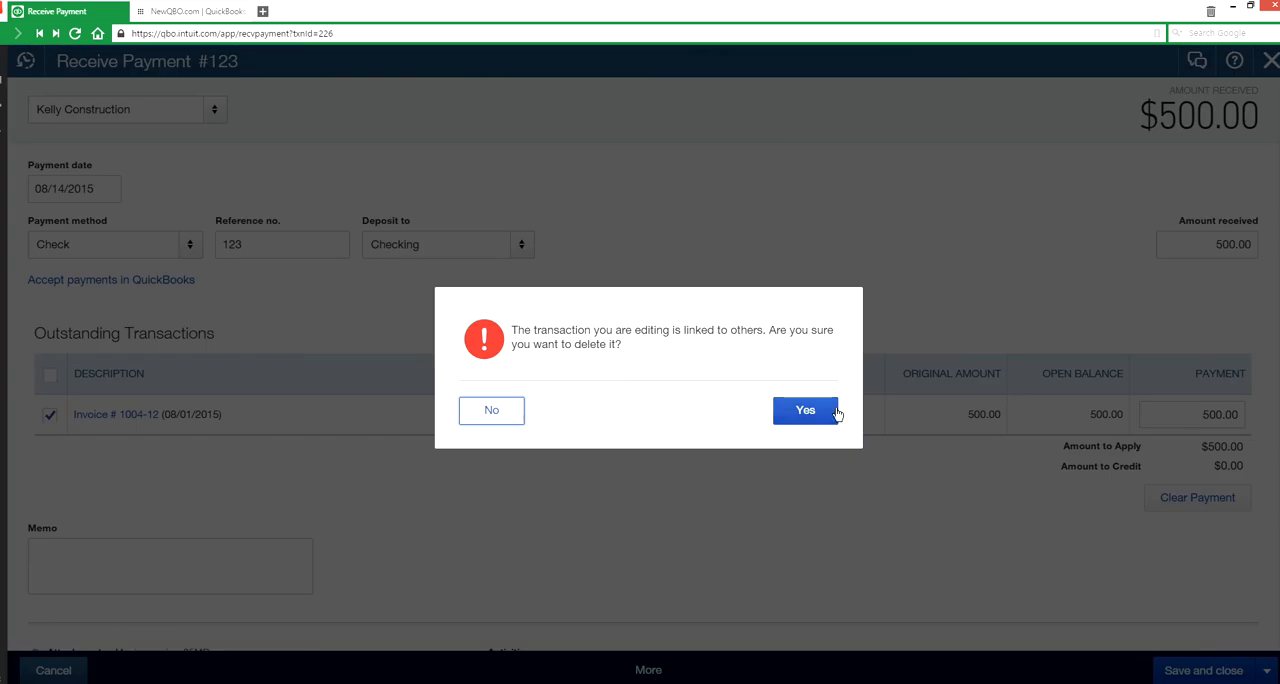
pyautogui.click(805, 410)
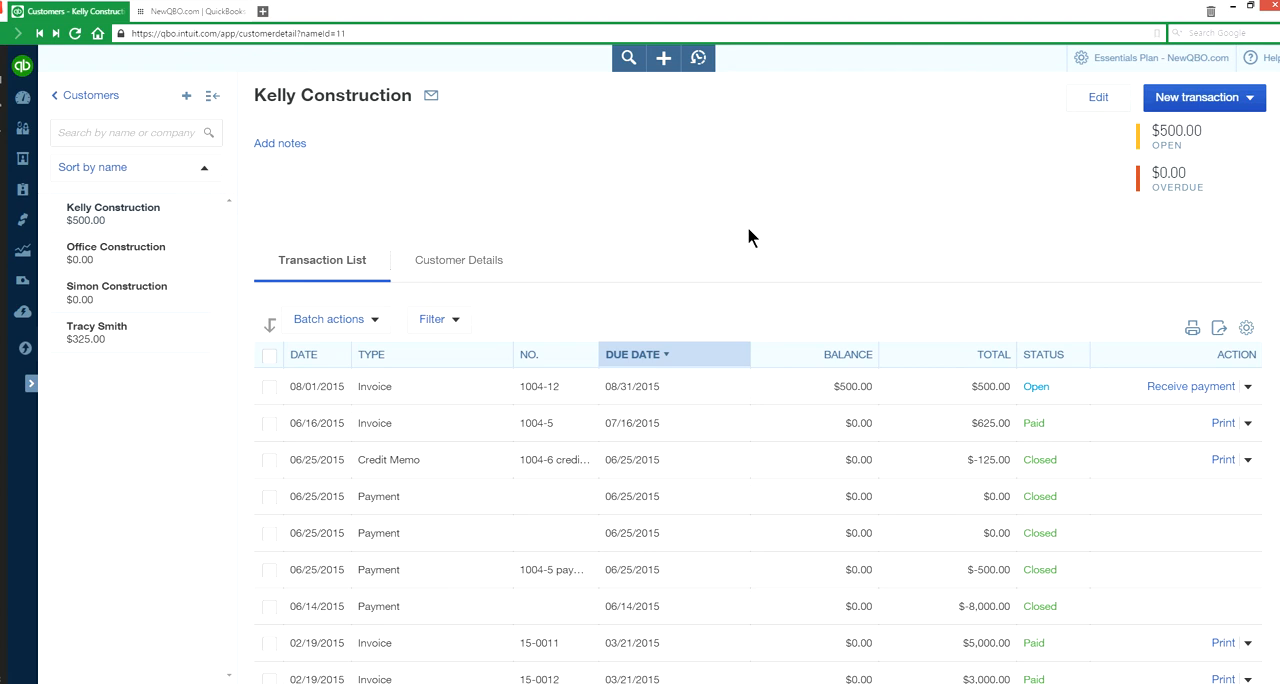
pyautogui.moveTo(1220, 159)
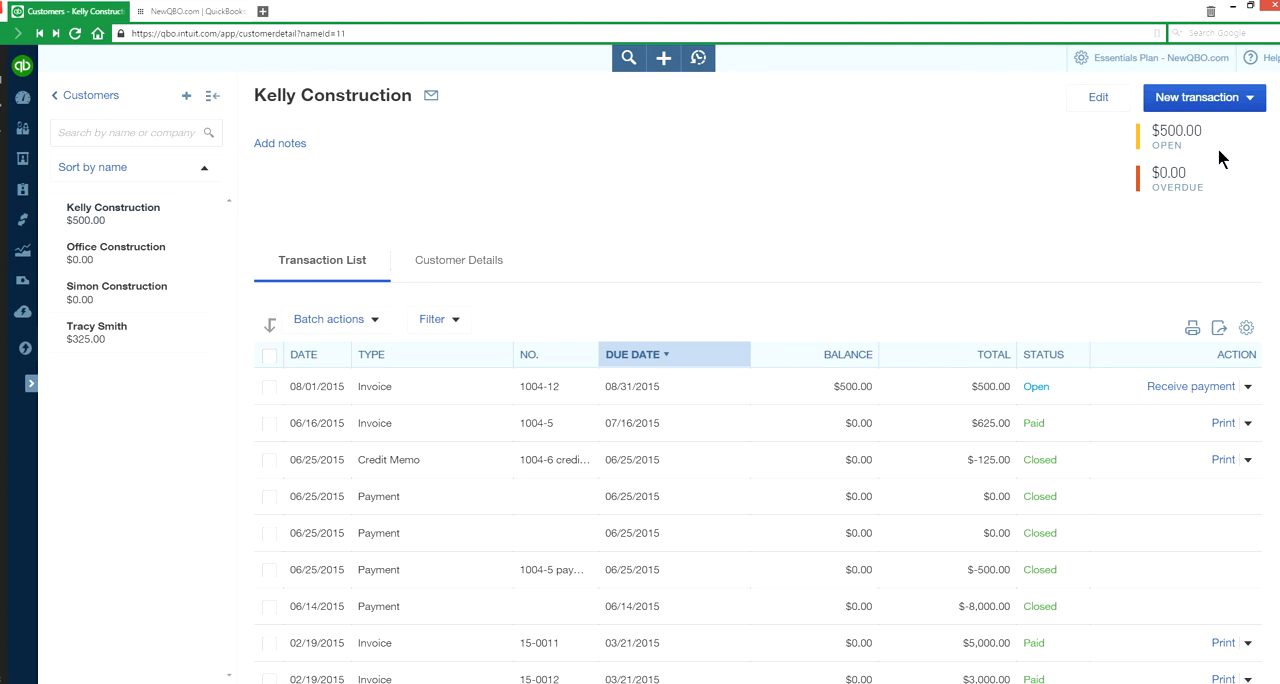
pyautogui.moveTo(1006, 280)
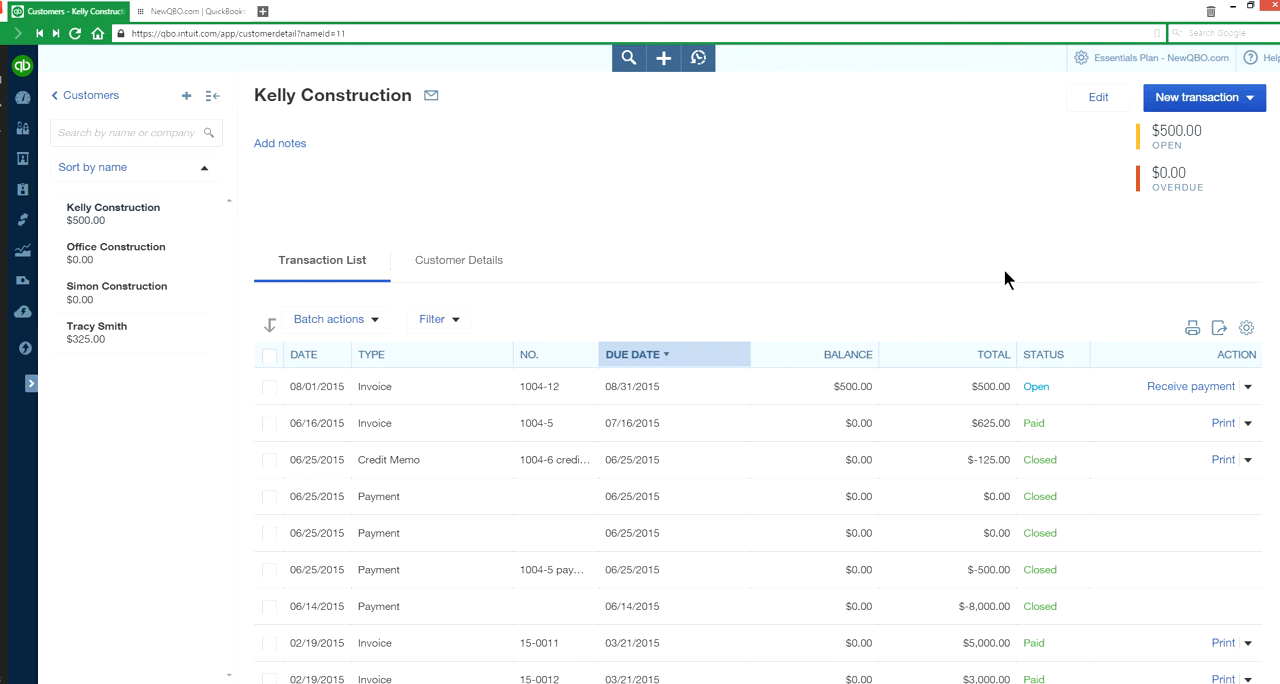
pyautogui.moveTo(320, 233)
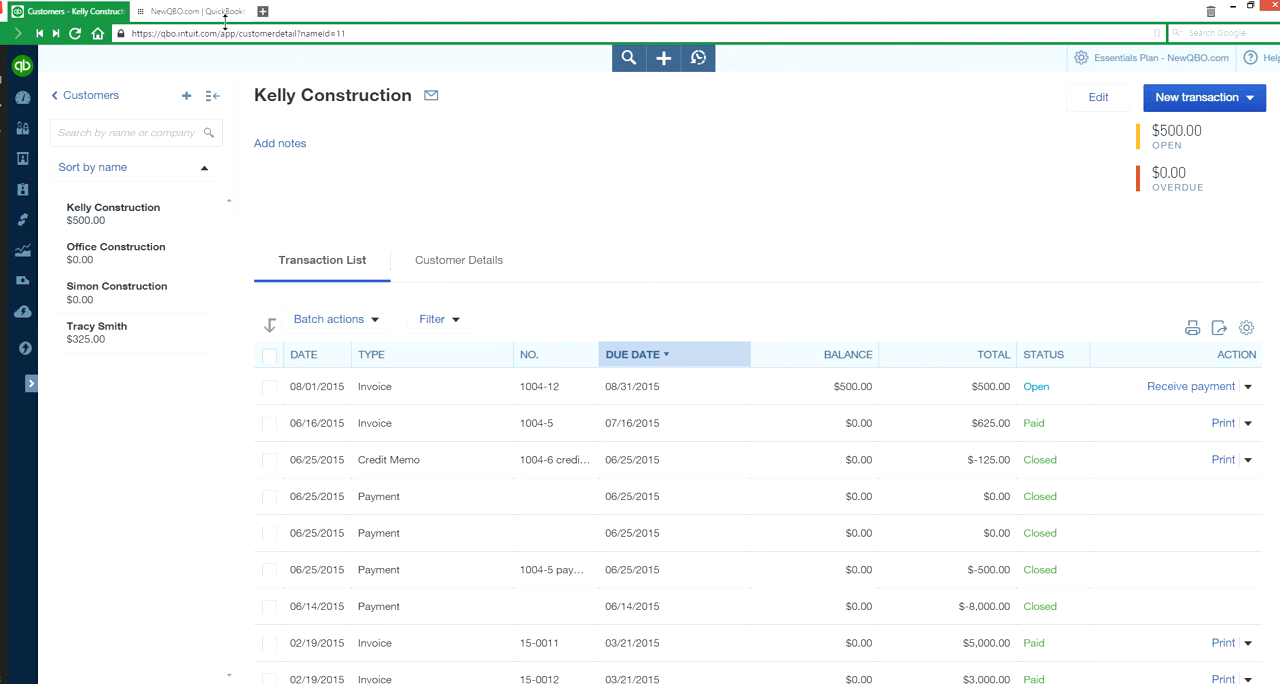
# On newqbo.com, open the Invoice and Receive Payment tutorial pages under Create.
pyautogui.click(195, 14)
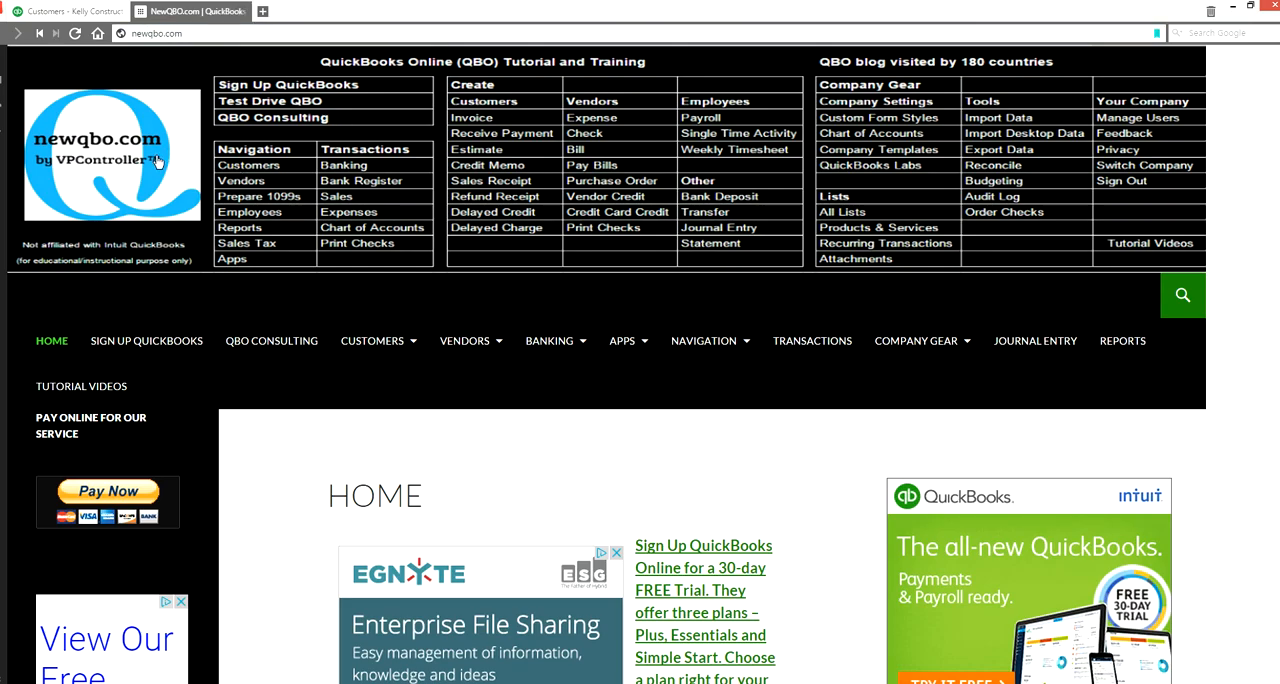
pyautogui.moveTo(93, 187)
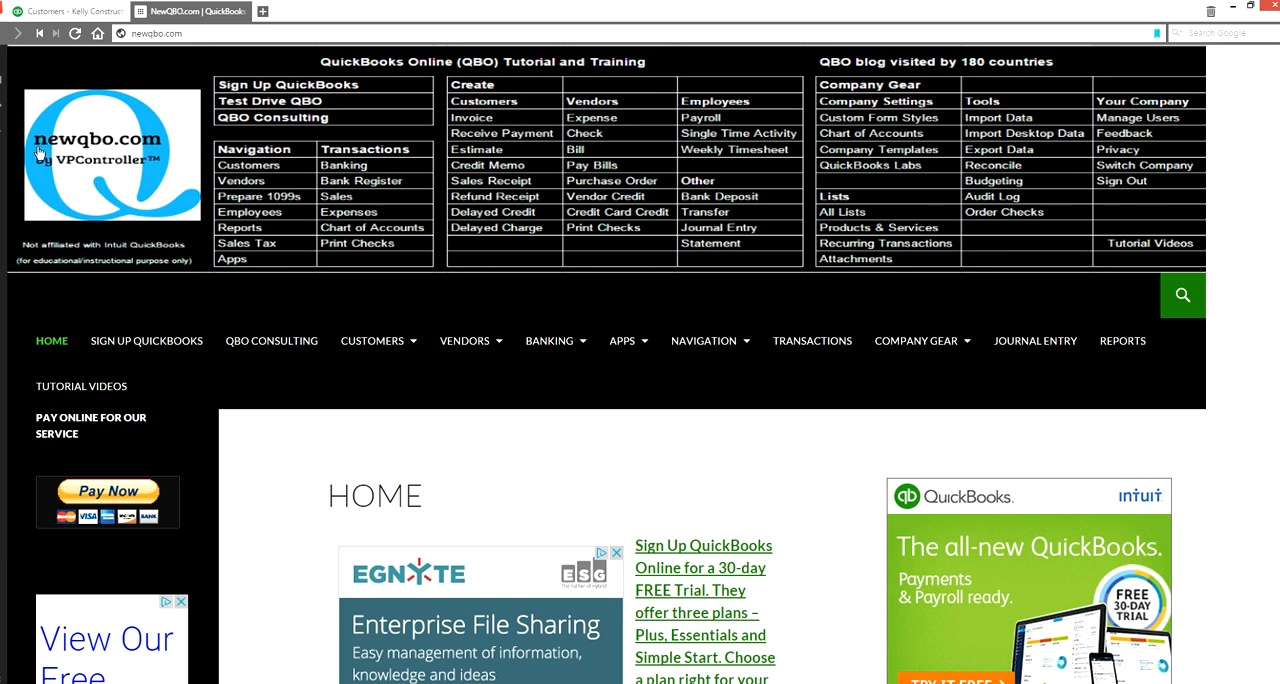
pyautogui.moveTo(810, 469)
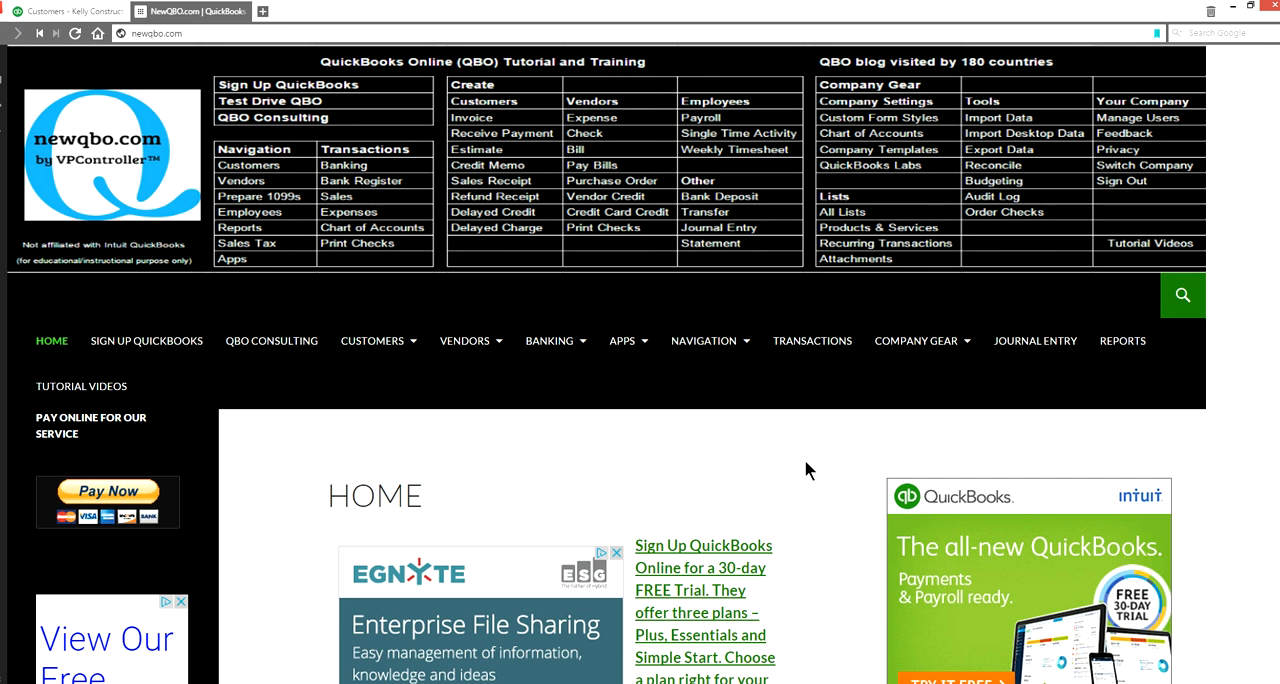
pyautogui.moveTo(488, 323)
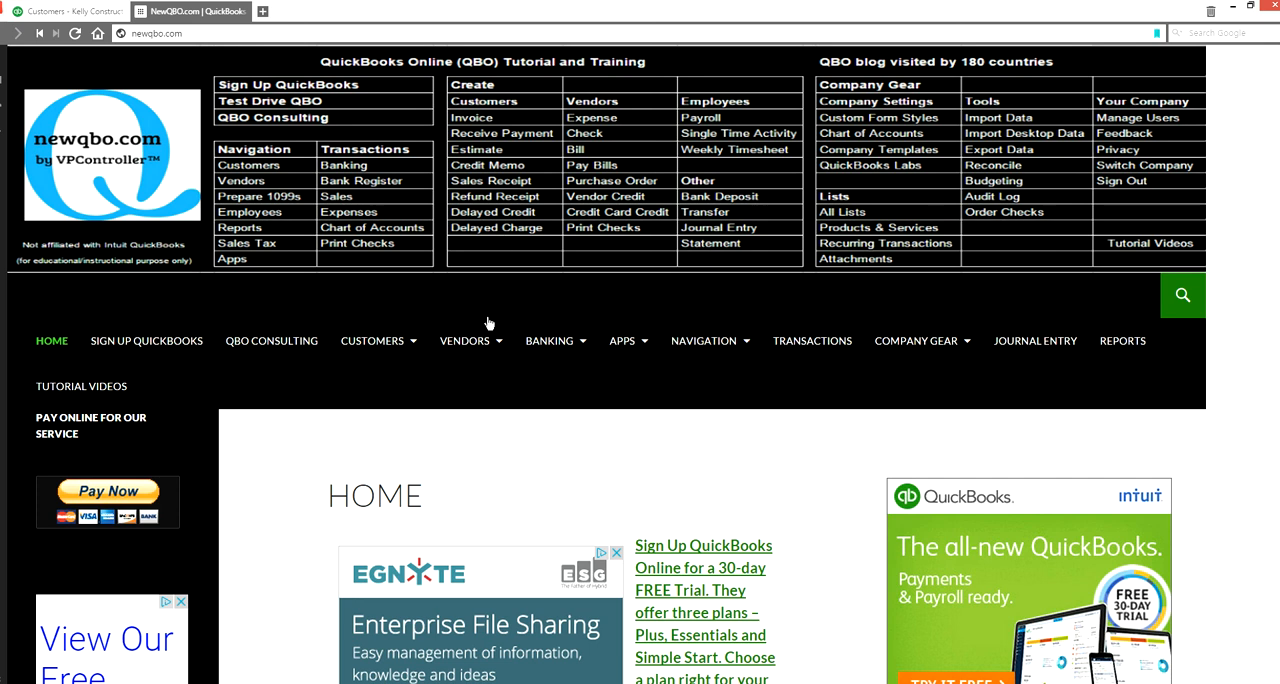
pyautogui.moveTo(464, 110)
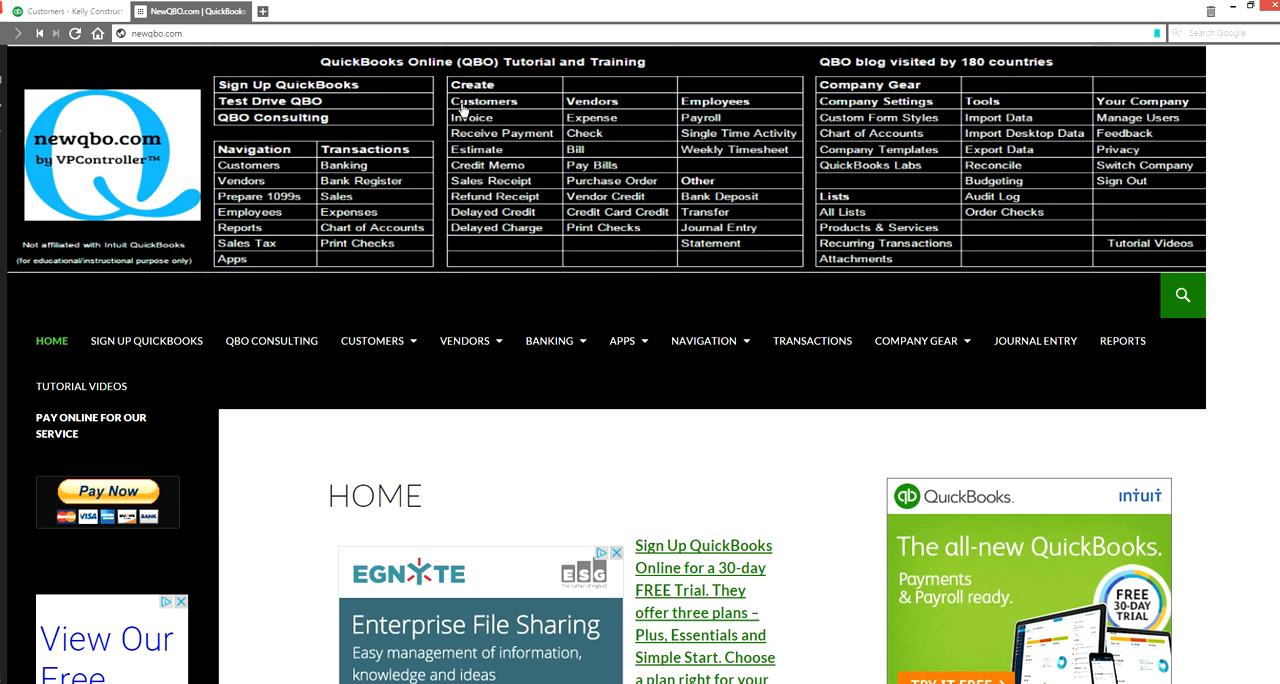
pyautogui.moveTo(469, 128)
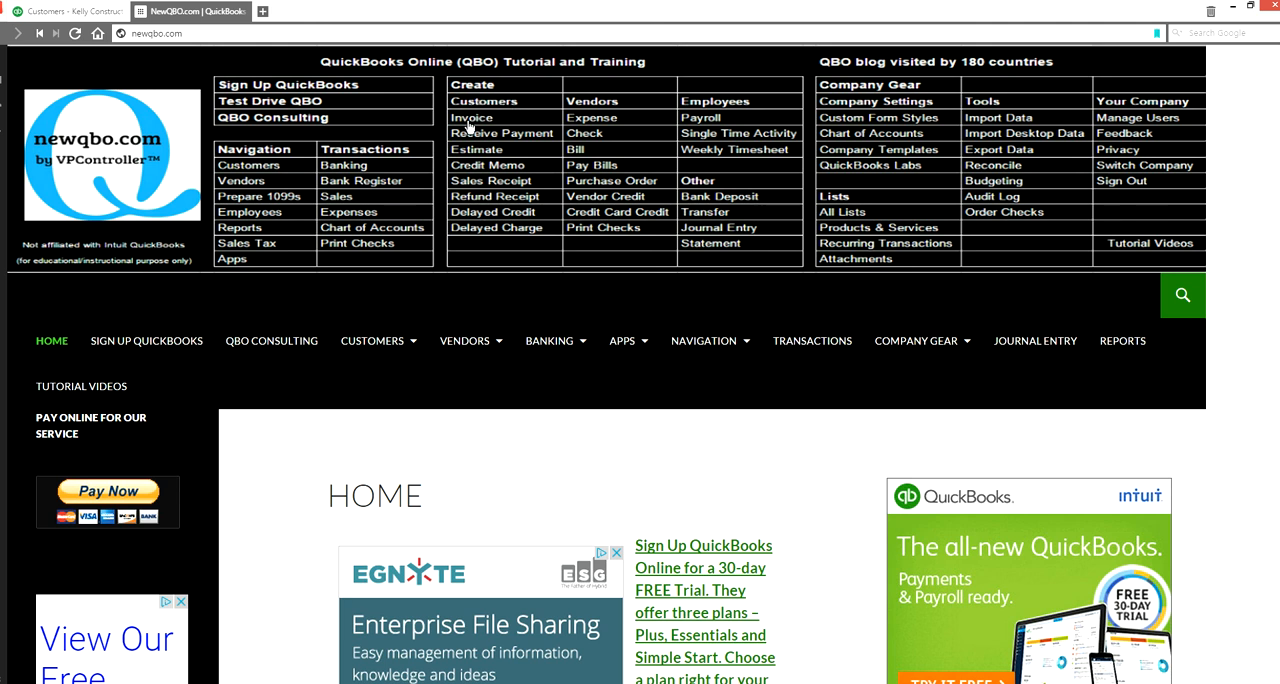
pyautogui.click(472, 117)
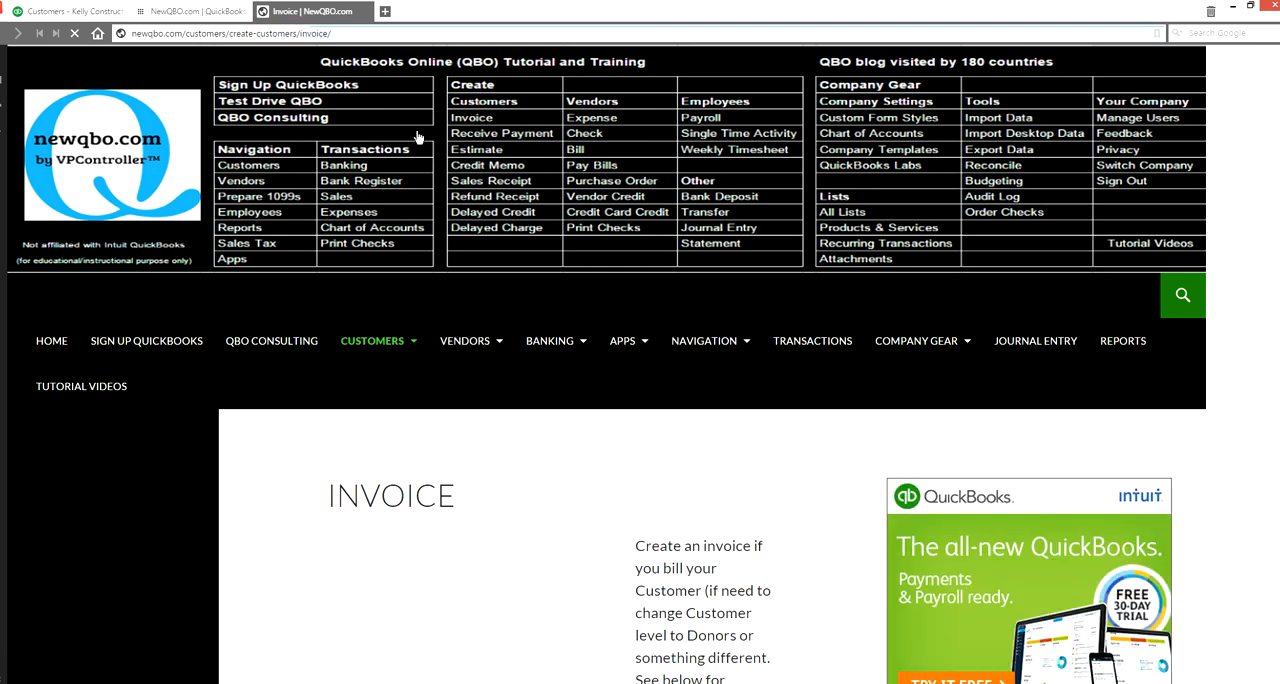
pyautogui.click(501, 133)
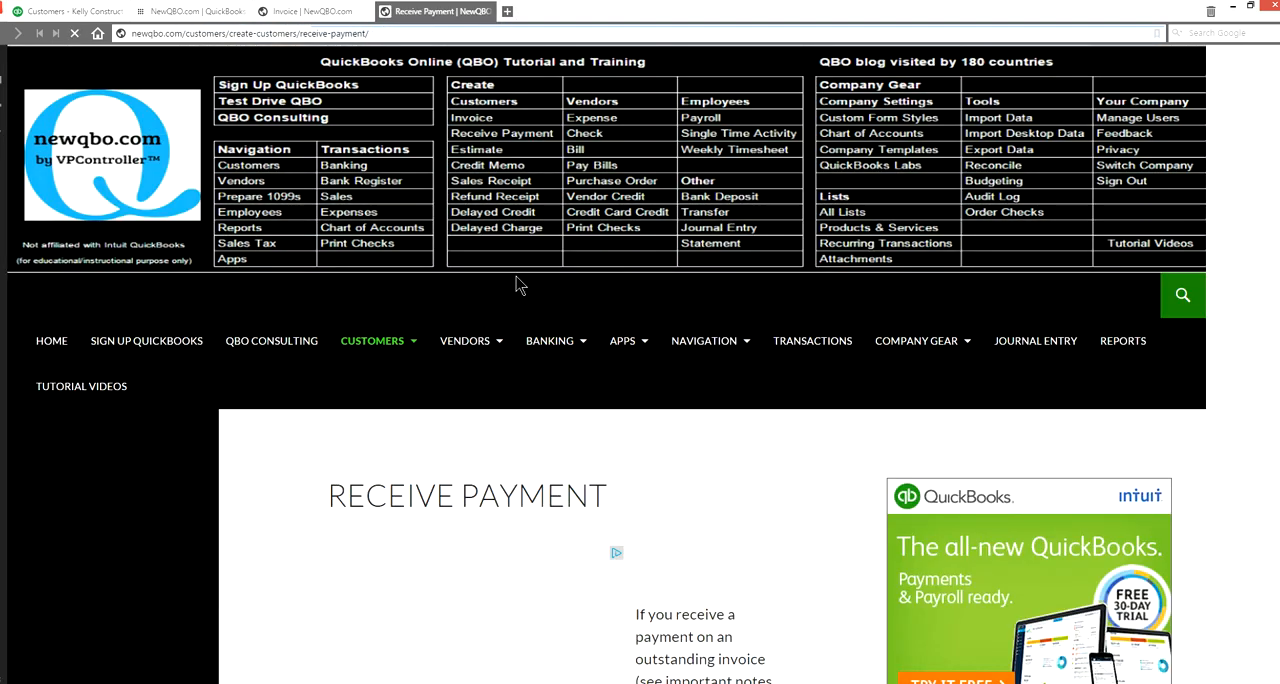